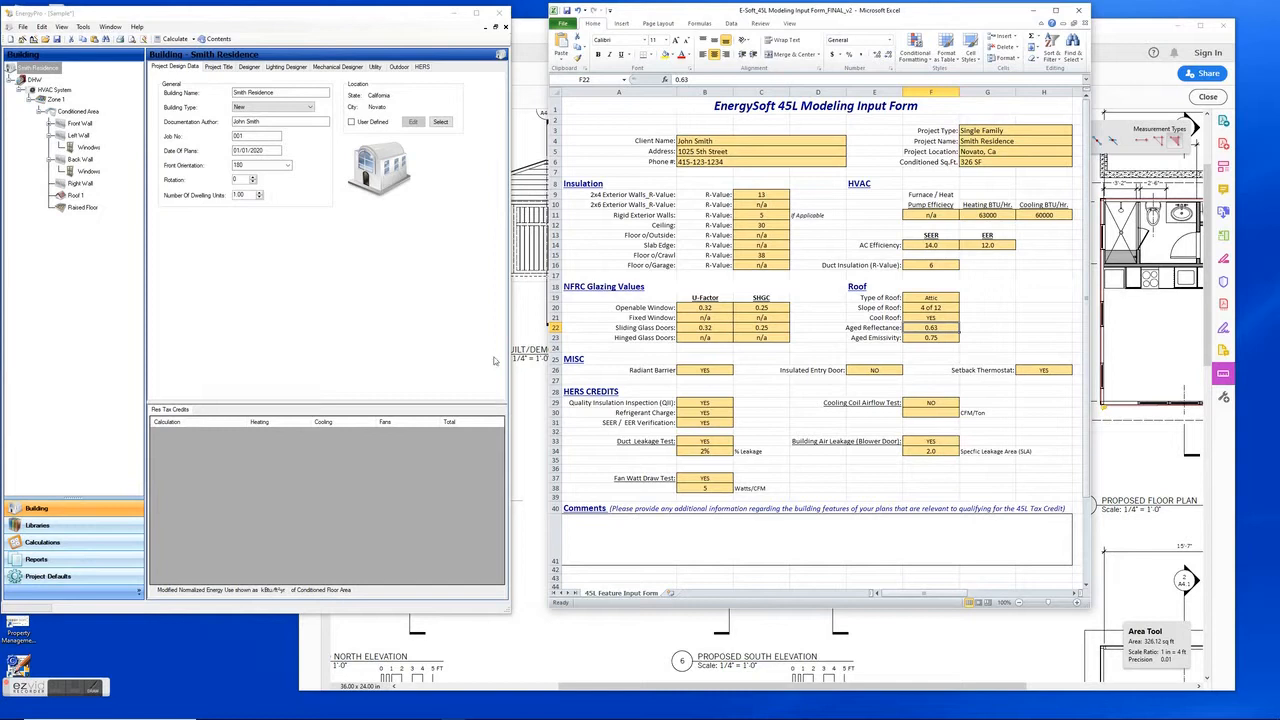
mouse_move(293, 256)
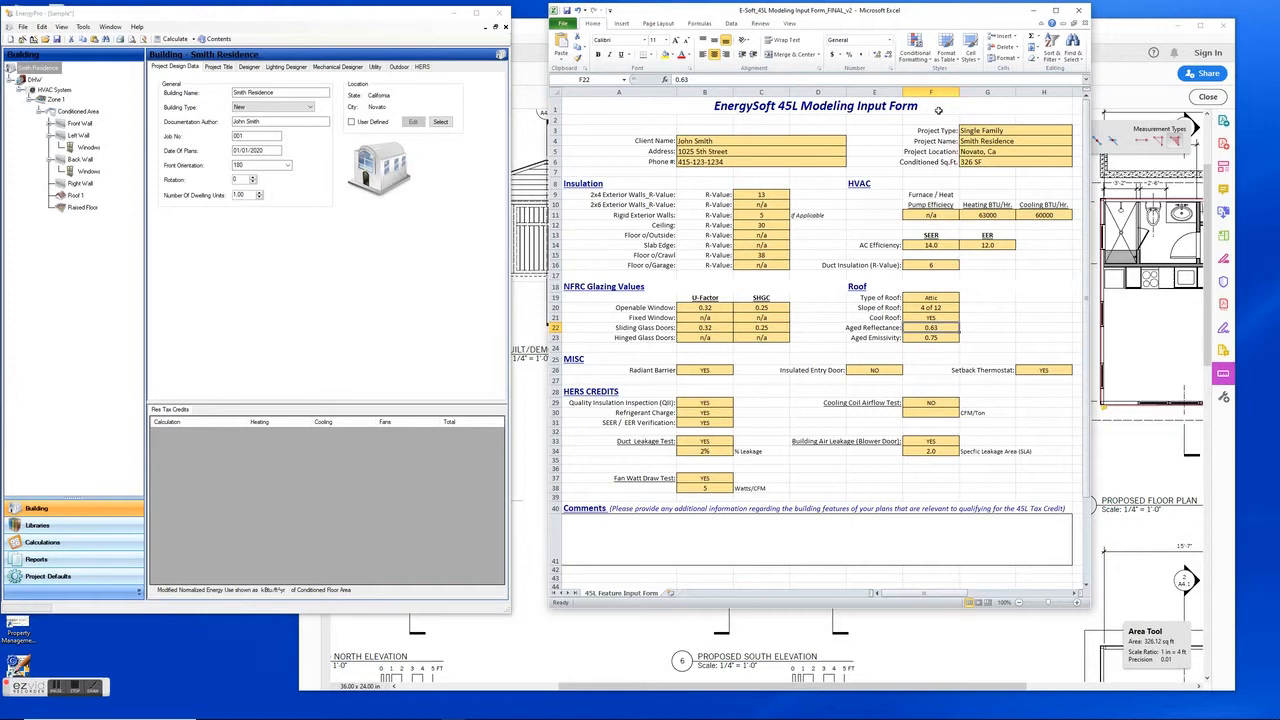
mouse_move(870, 165)
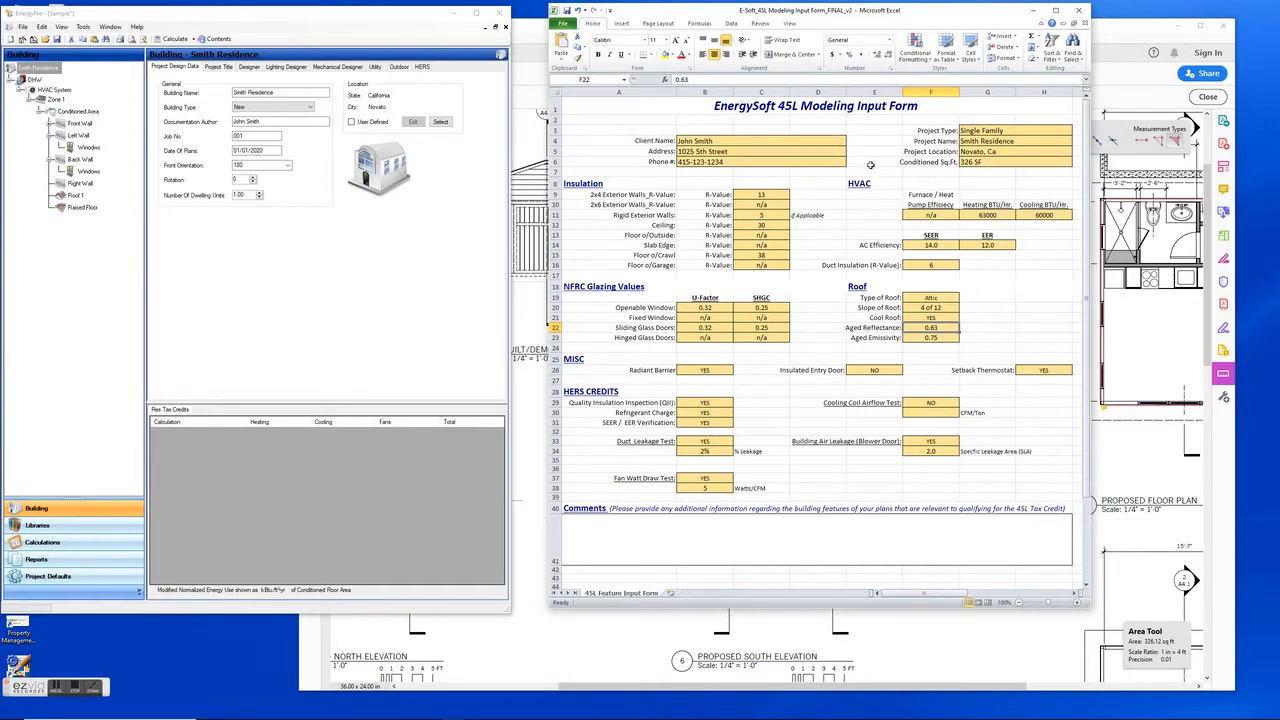
mouse_move(920, 170)
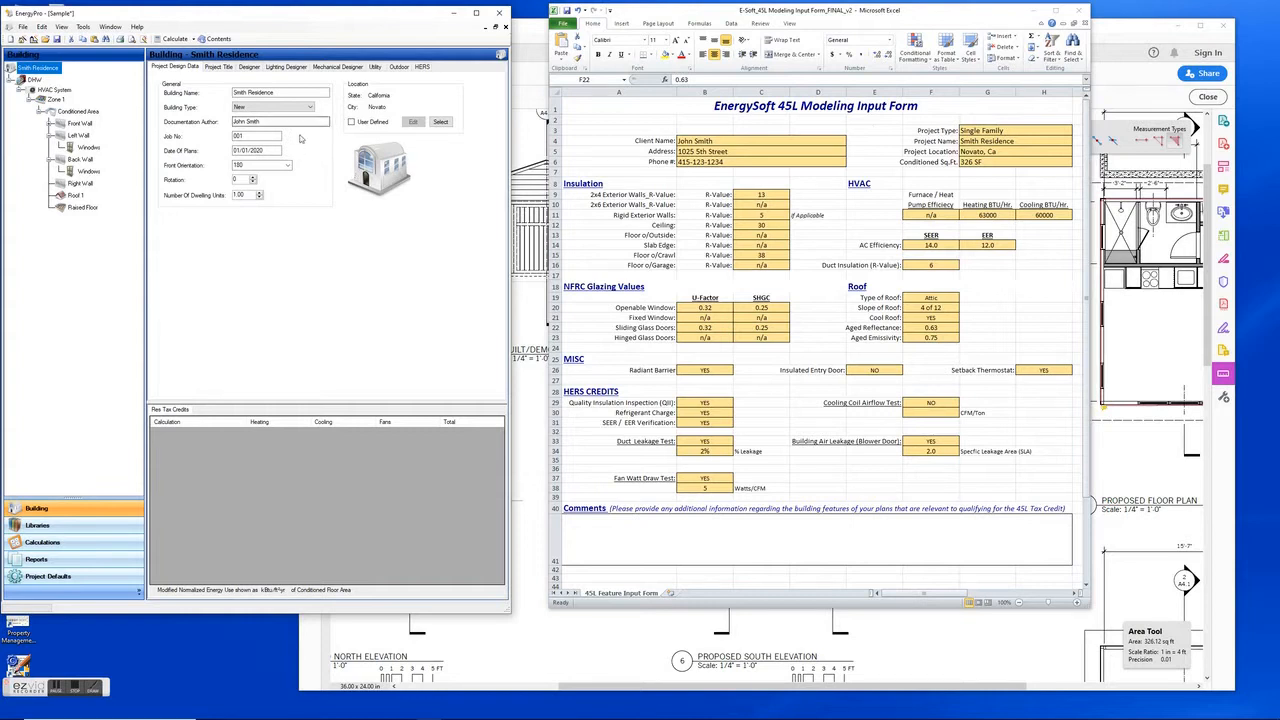
Review the project title details and the form's 2x4 wall R-value, then show the Front Wall's R-15 assembly
click(218, 66)
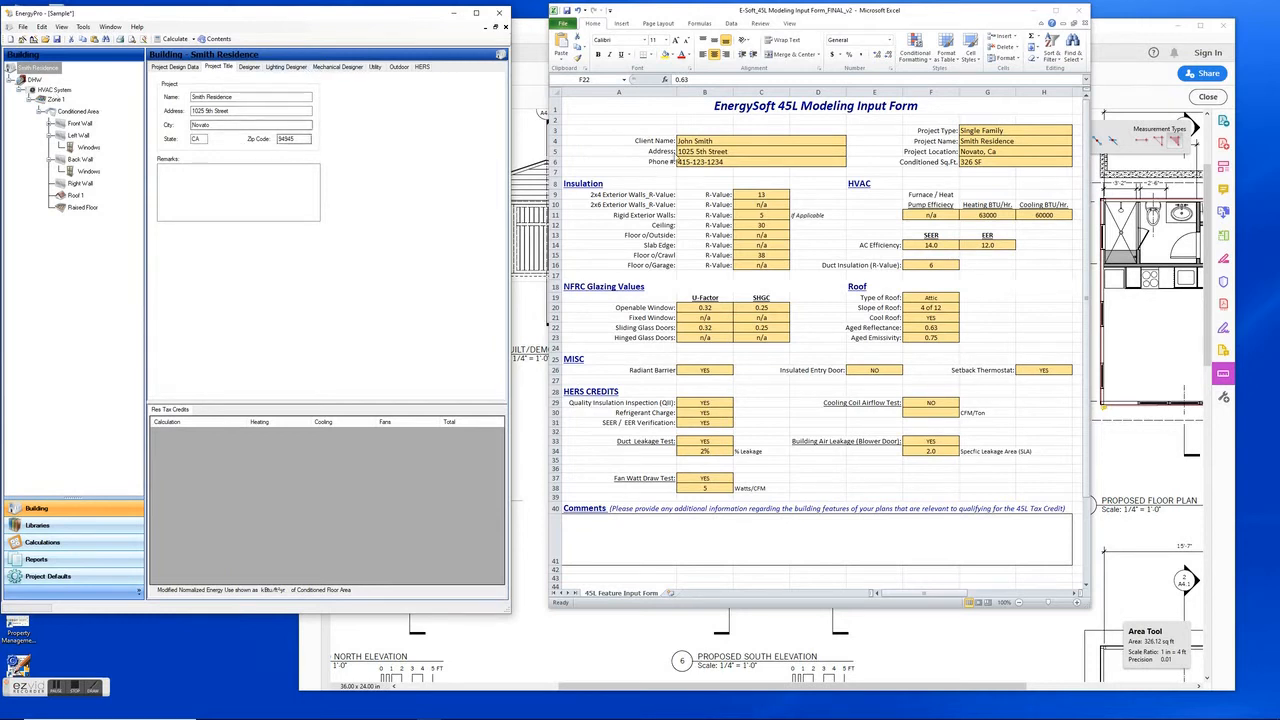
click(582, 183)
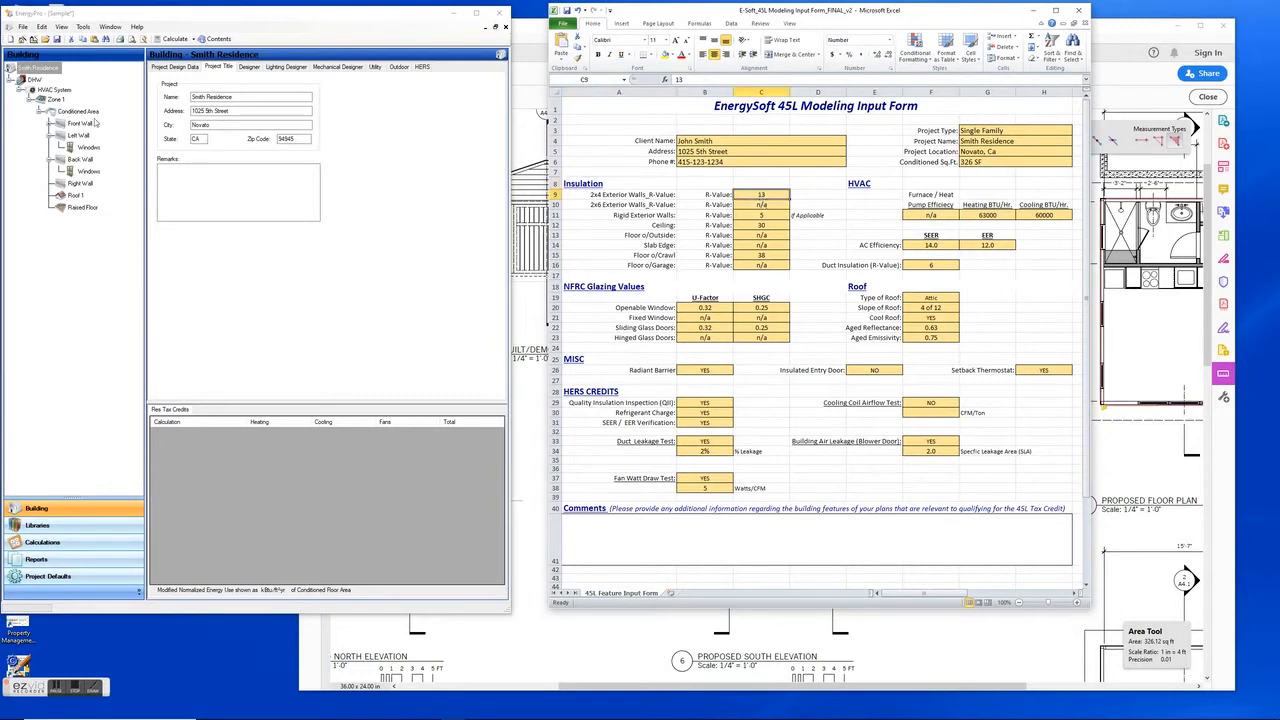
click(78, 123)
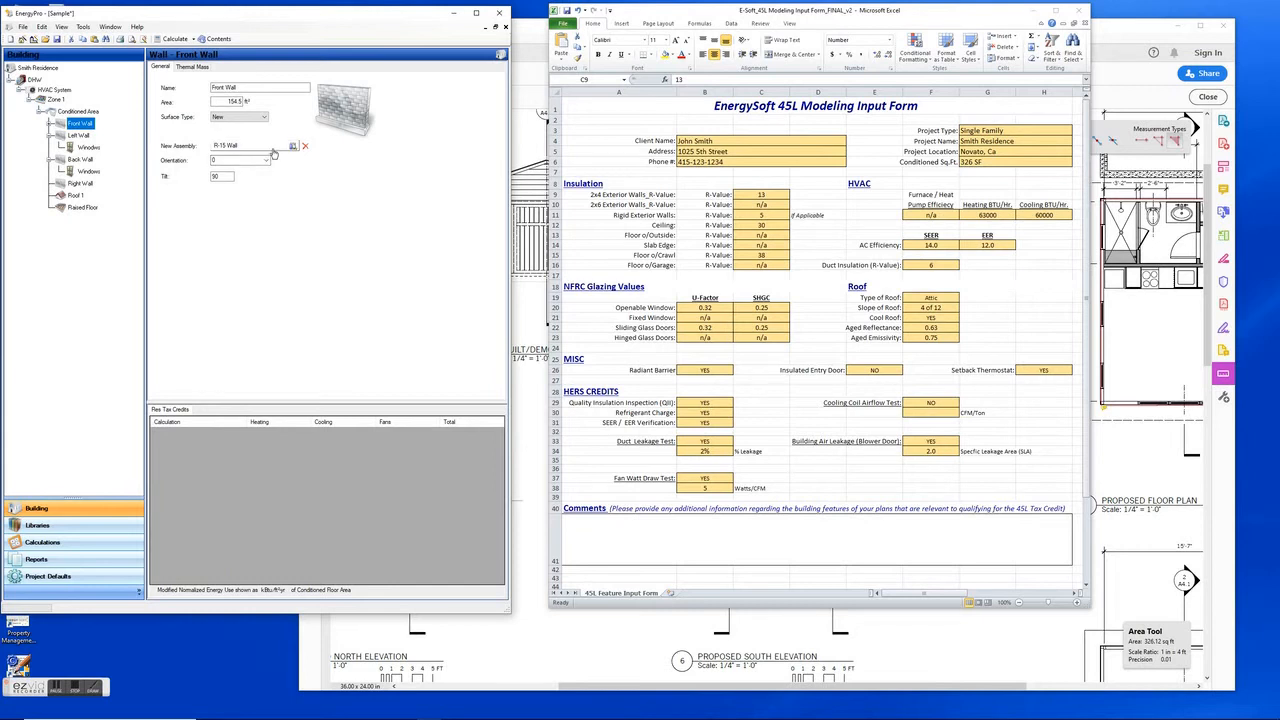
click(292, 146)
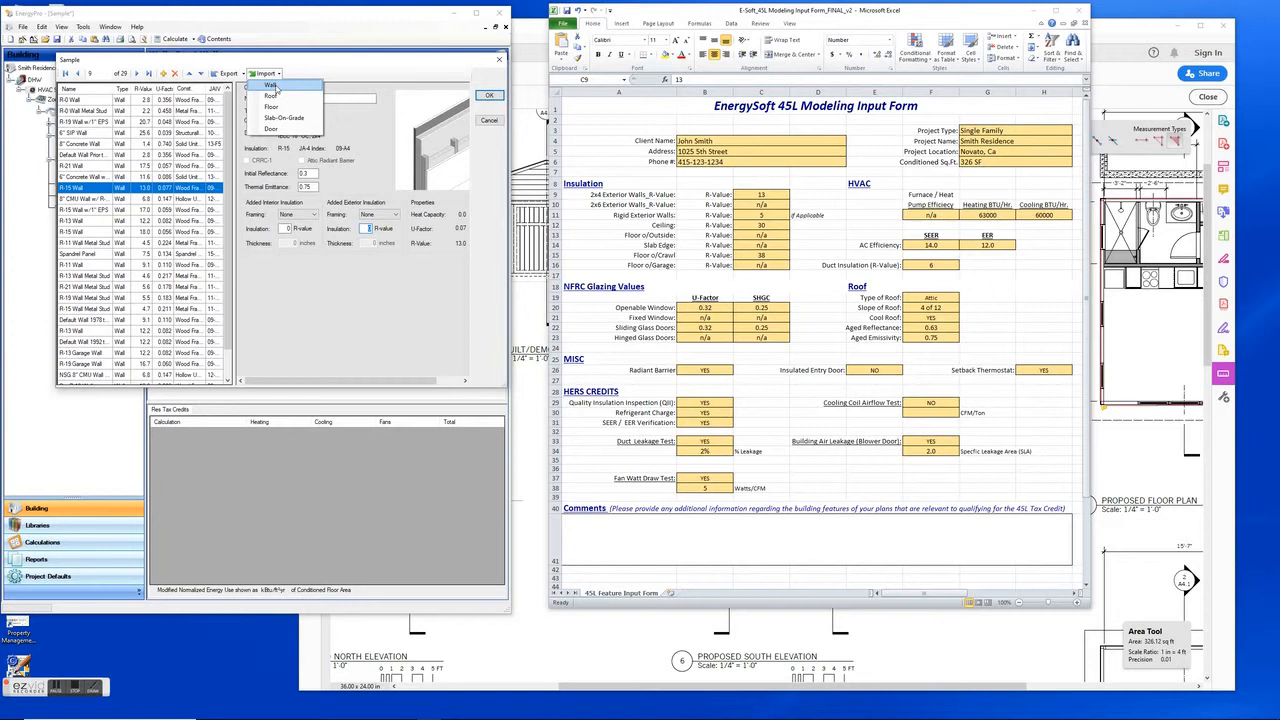
click(271, 84)
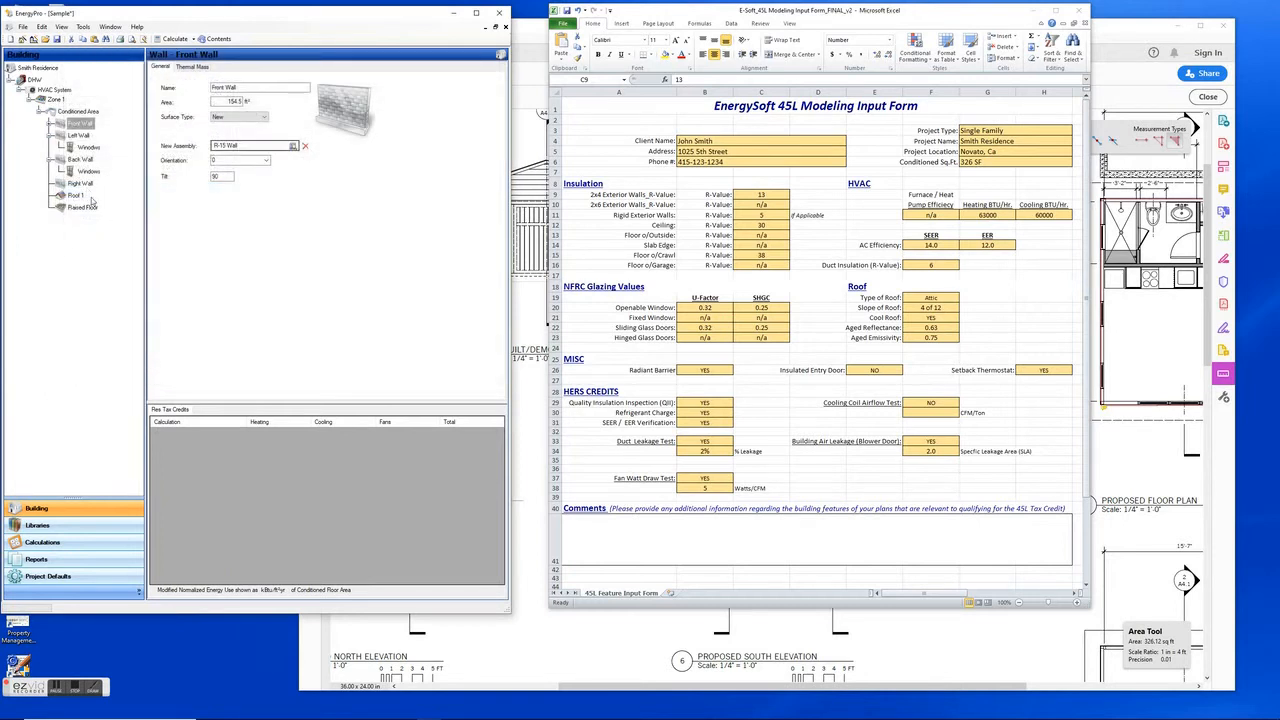
Confirm Roof 1's R-30 Roof Attic assembly with radiant barrier, 0.63 reflectance and 0.75 emittance
click(77, 195)
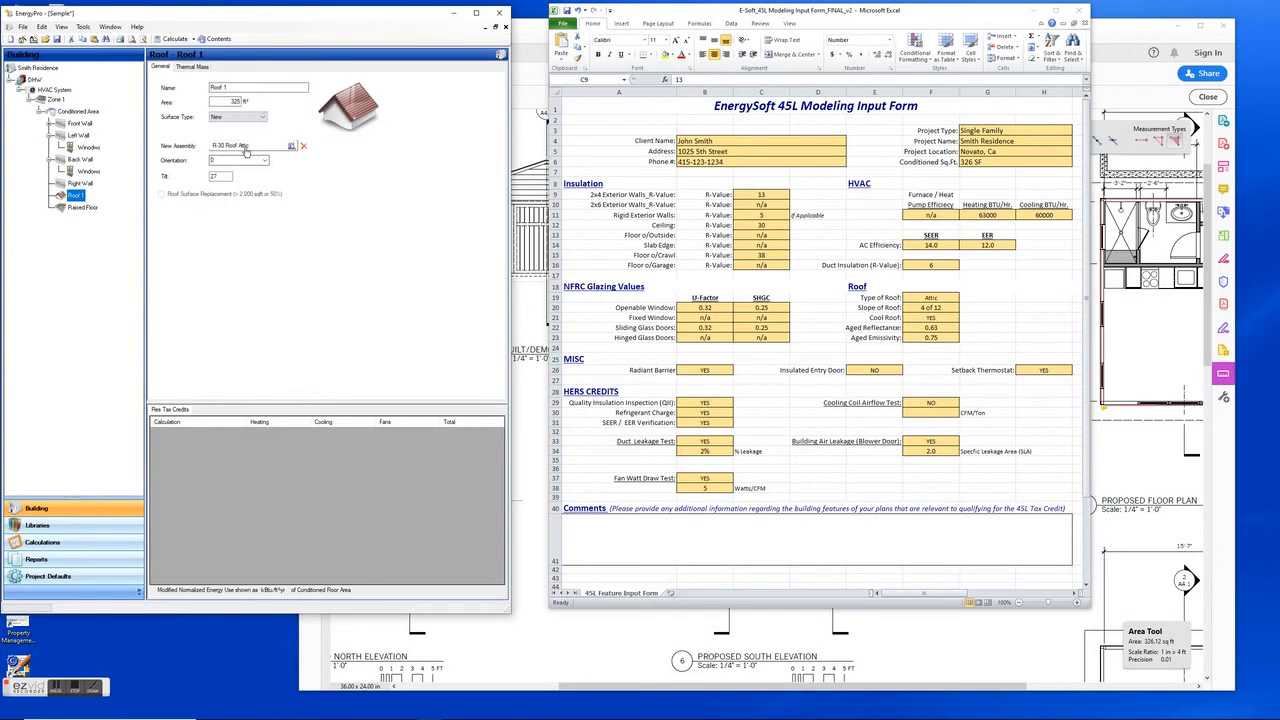
click(291, 146)
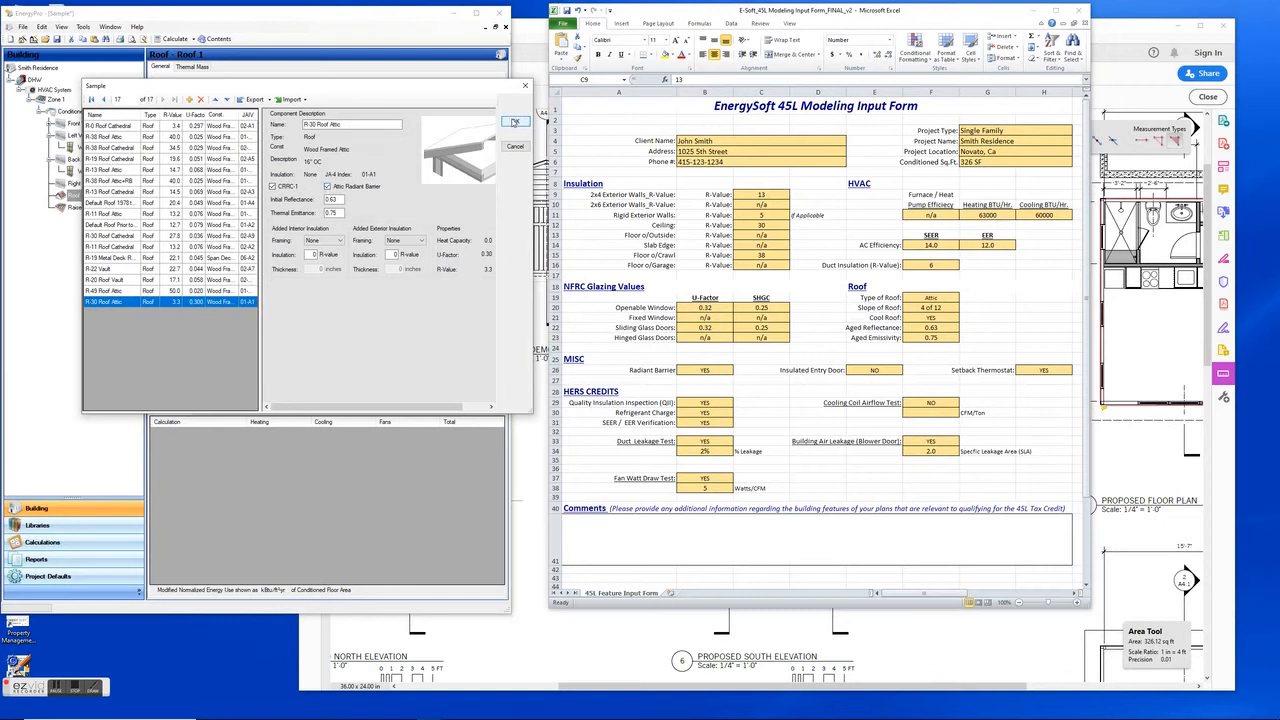
click(515, 121)
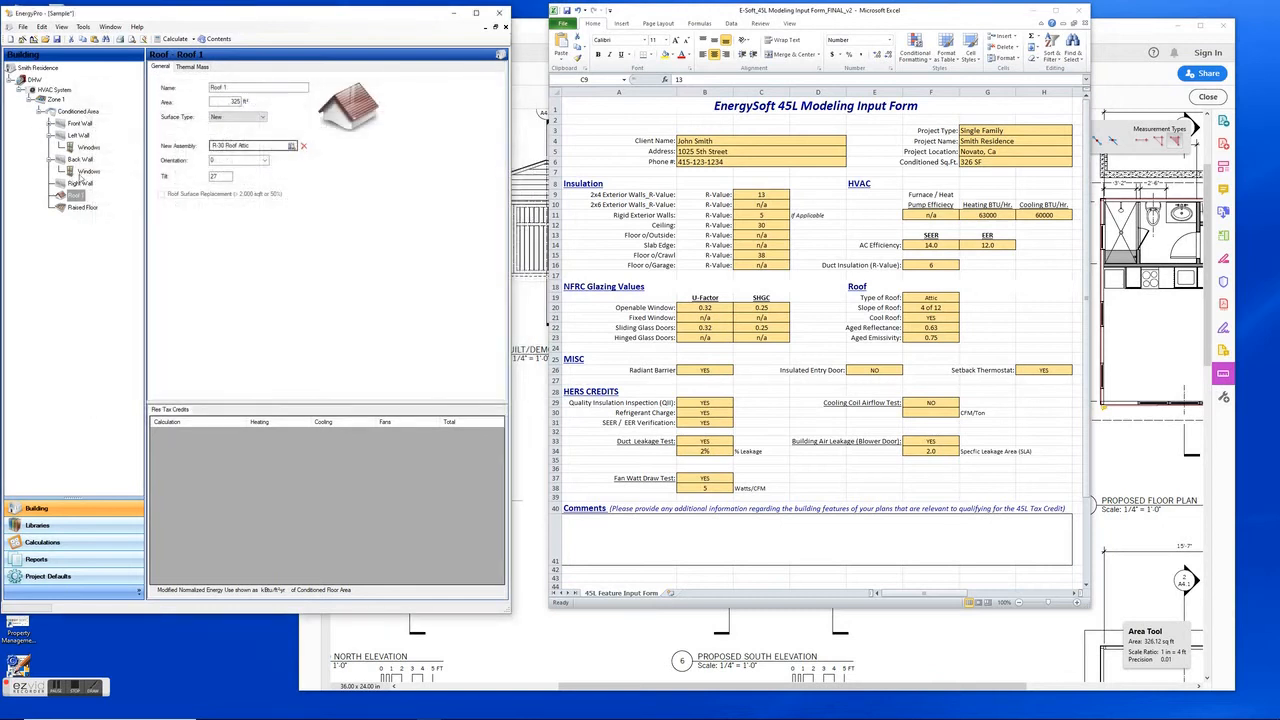
Show the Left Wall windows and their Window Performance fenestration entry
click(89, 147)
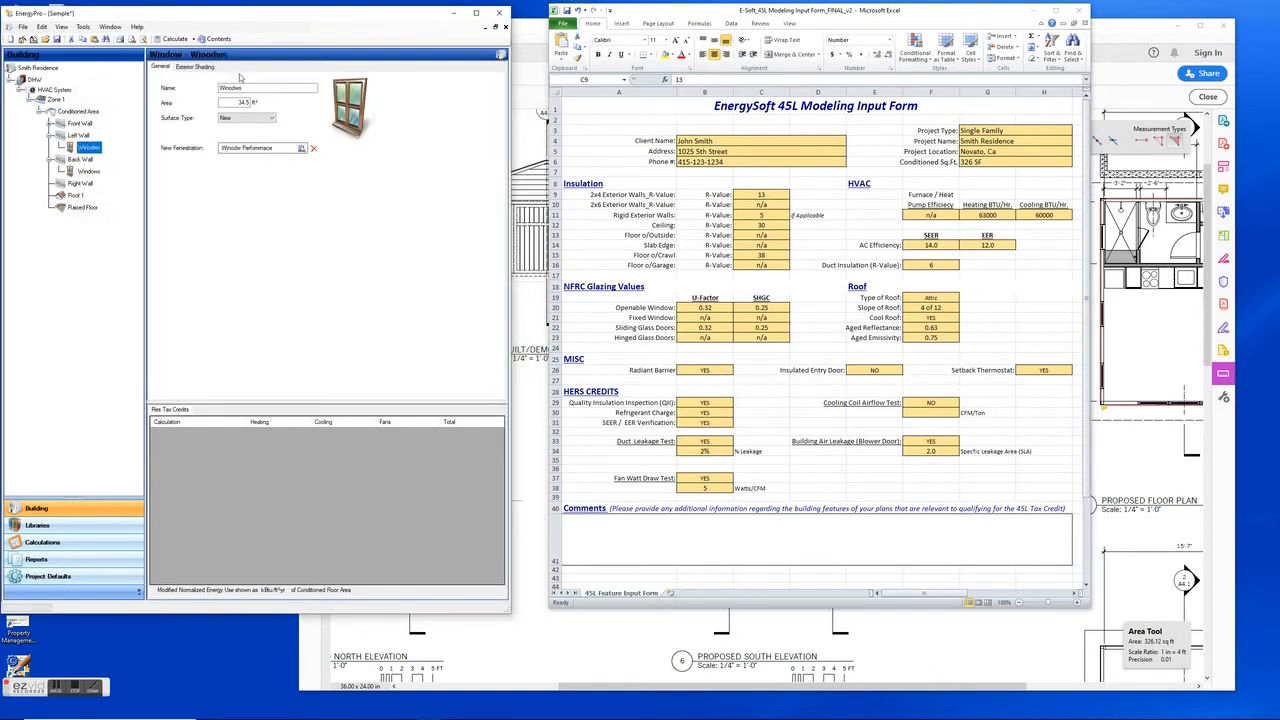
click(245, 118)
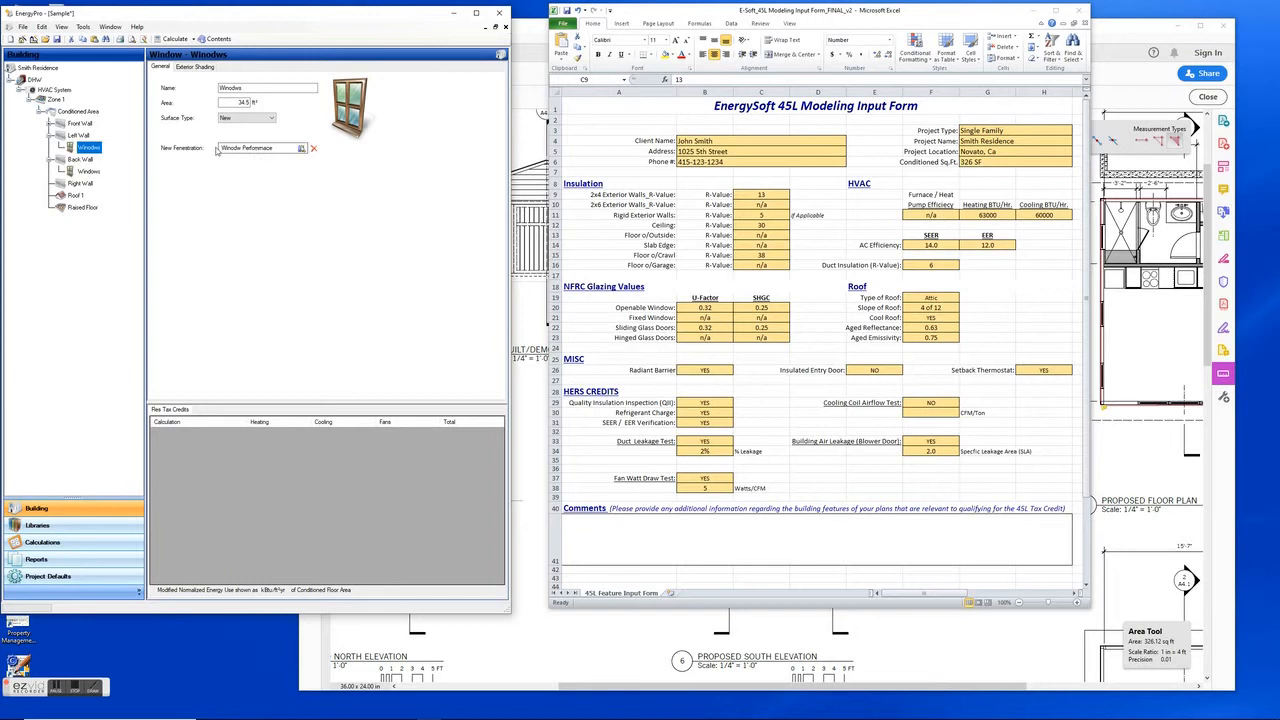
click(302, 148)
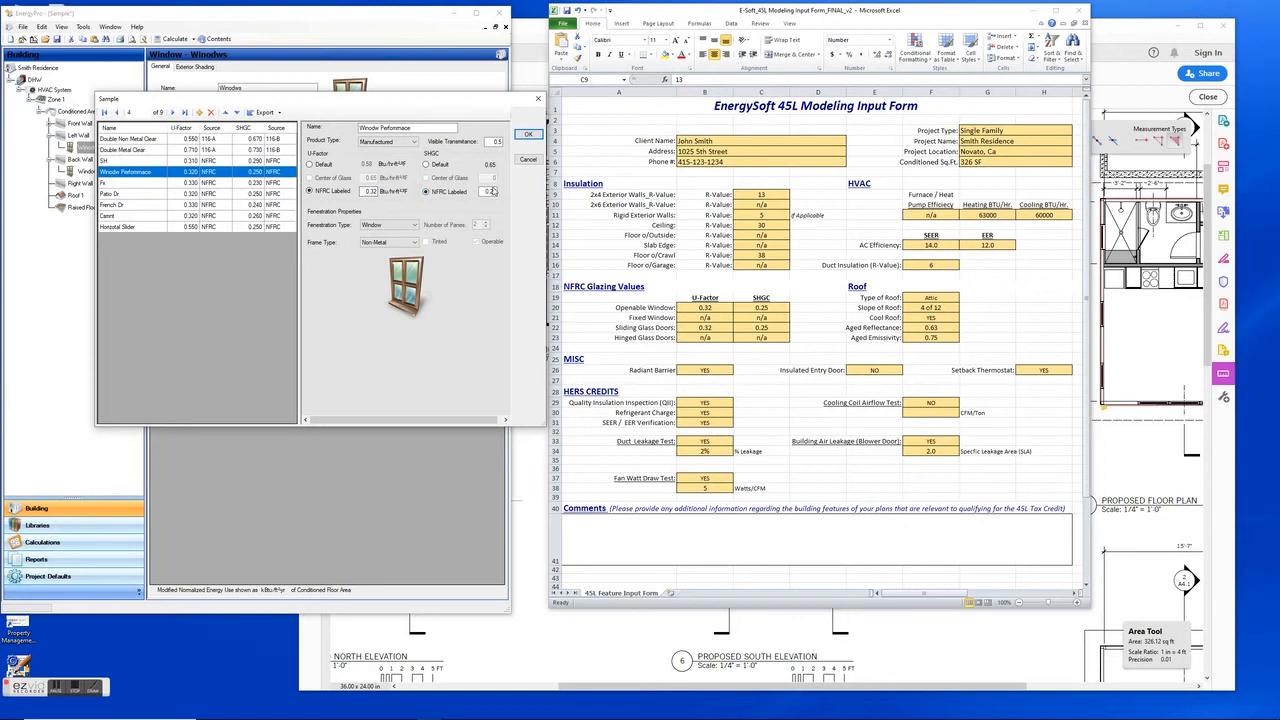
Confirm the glazing's NFRC U-factor 0.32, SHGC 0.25 and Non-Metal frame type
click(388, 224)
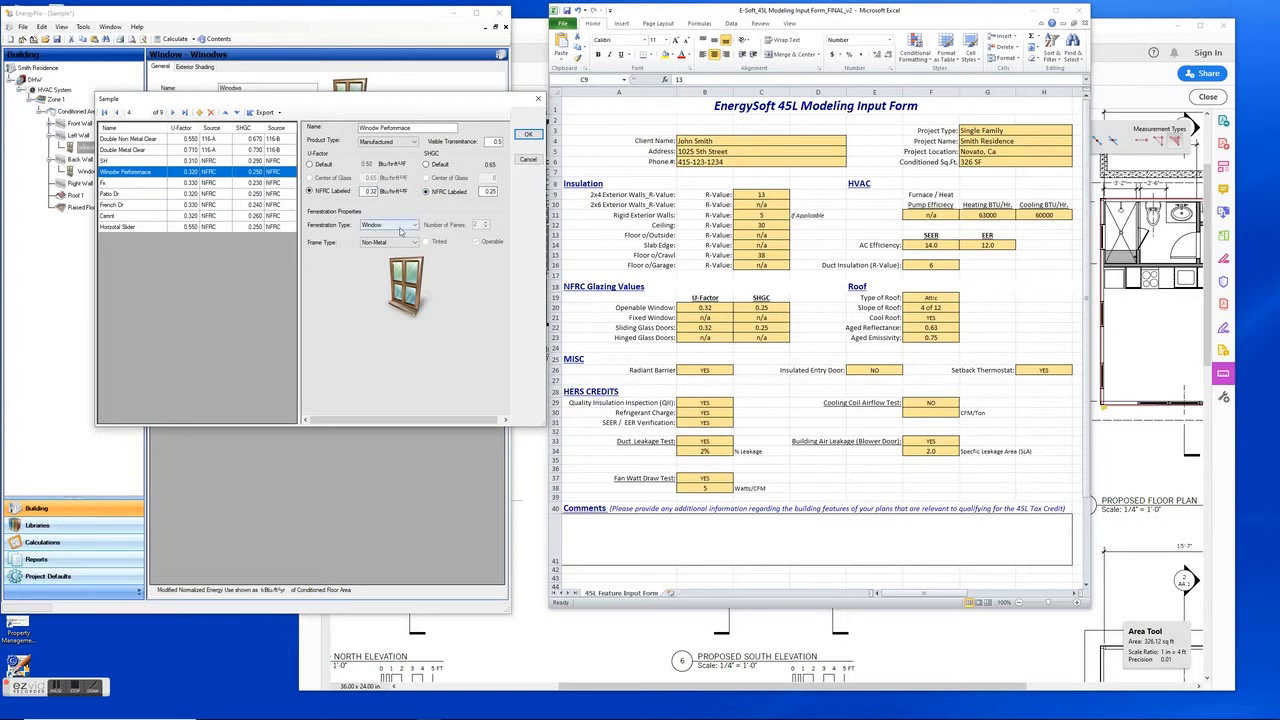
click(413, 225)
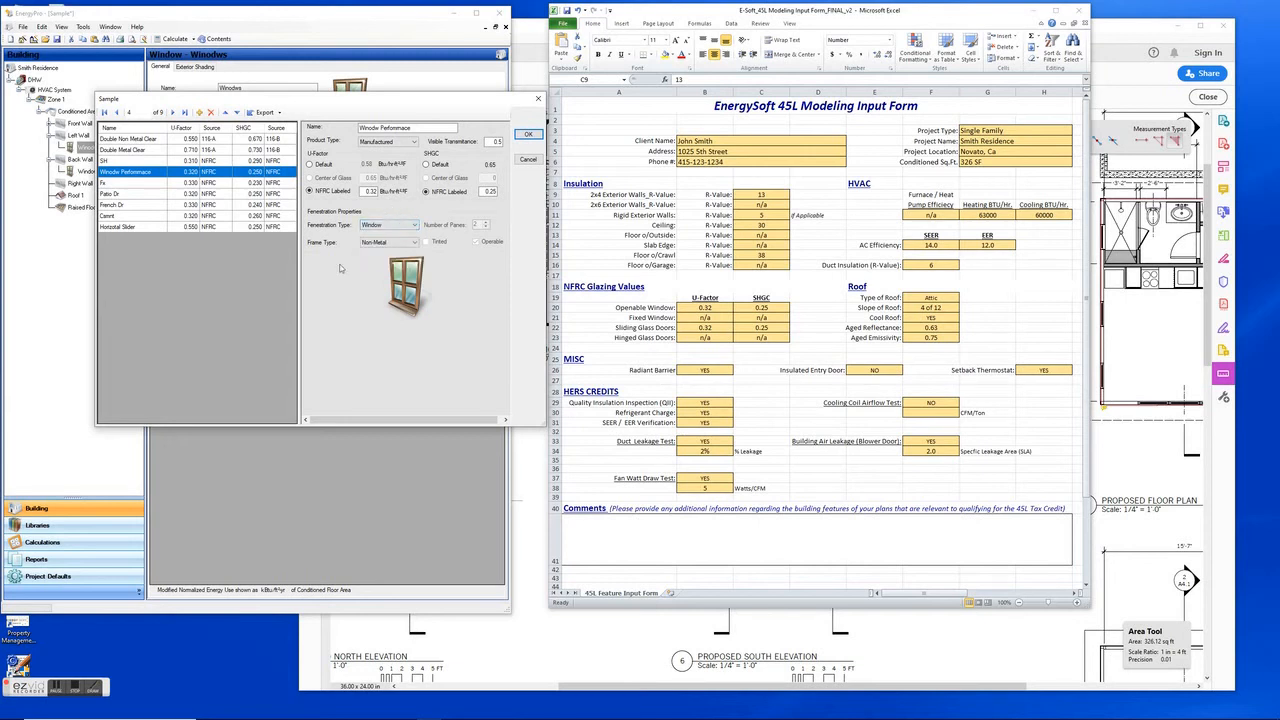
click(388, 242)
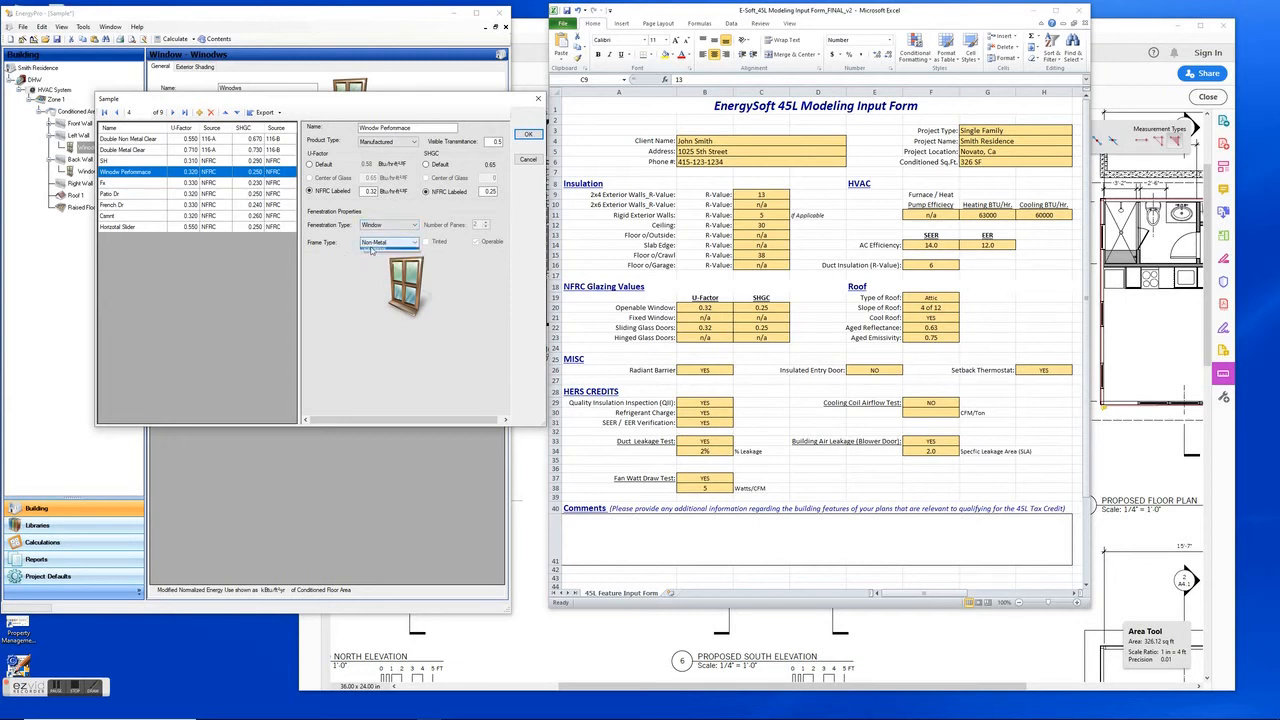
click(413, 242)
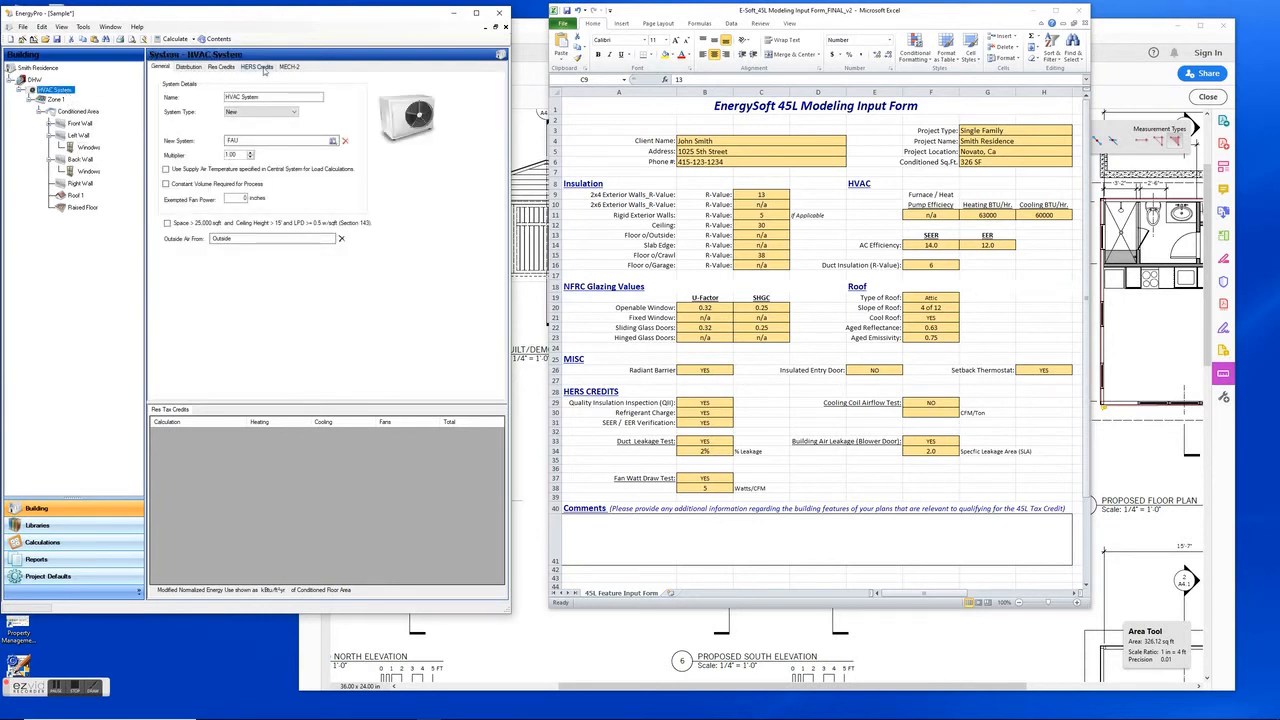
Review the verified refrigerant charge, EER, airflow, fan watt, leakage and insulation HERS credits
click(256, 66)
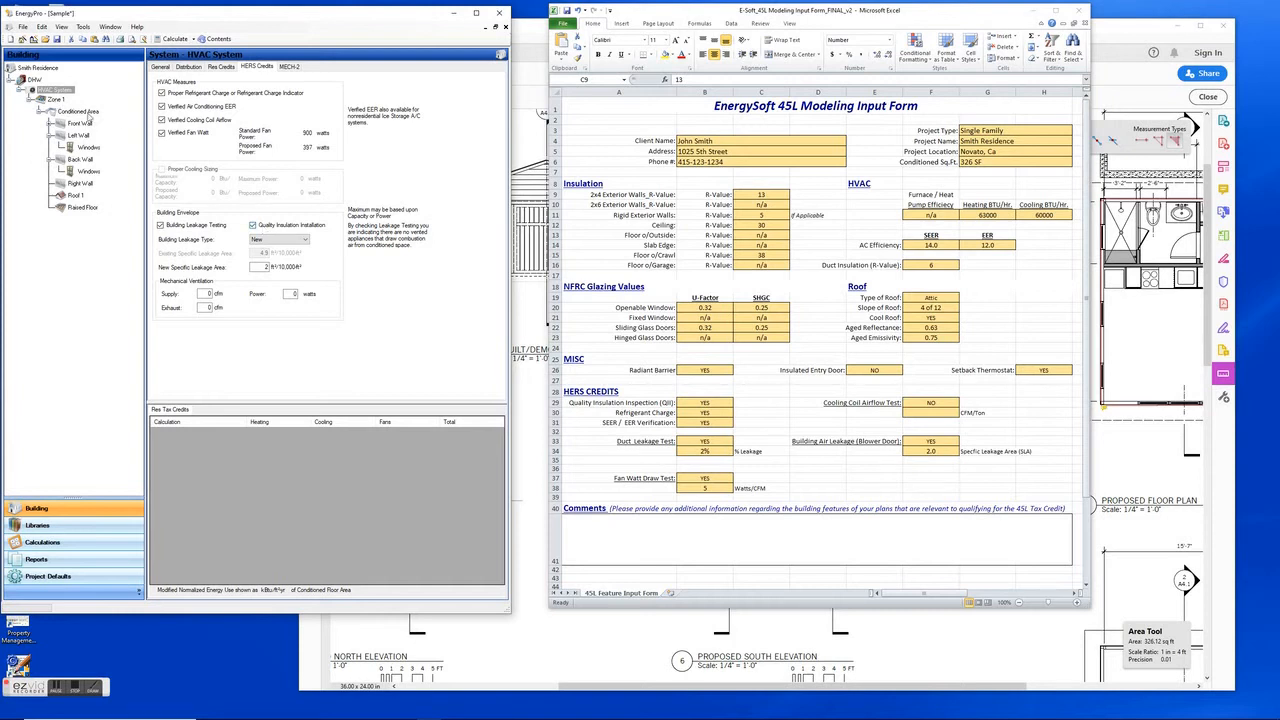
click(159, 67)
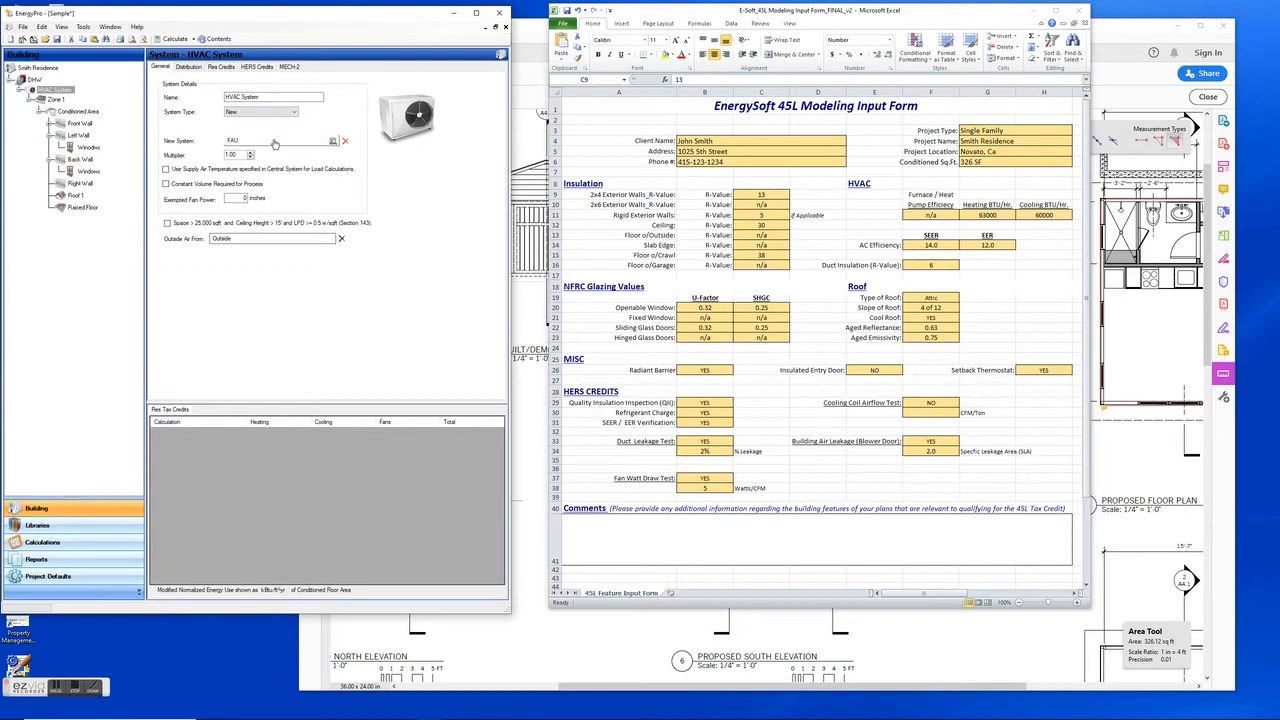
Confirm the FAU unit: 63000 Btu/hr furnace at 0.92 AFUE, 60000 Btu/hr cooling at SEER 14, EER 12
click(333, 140)
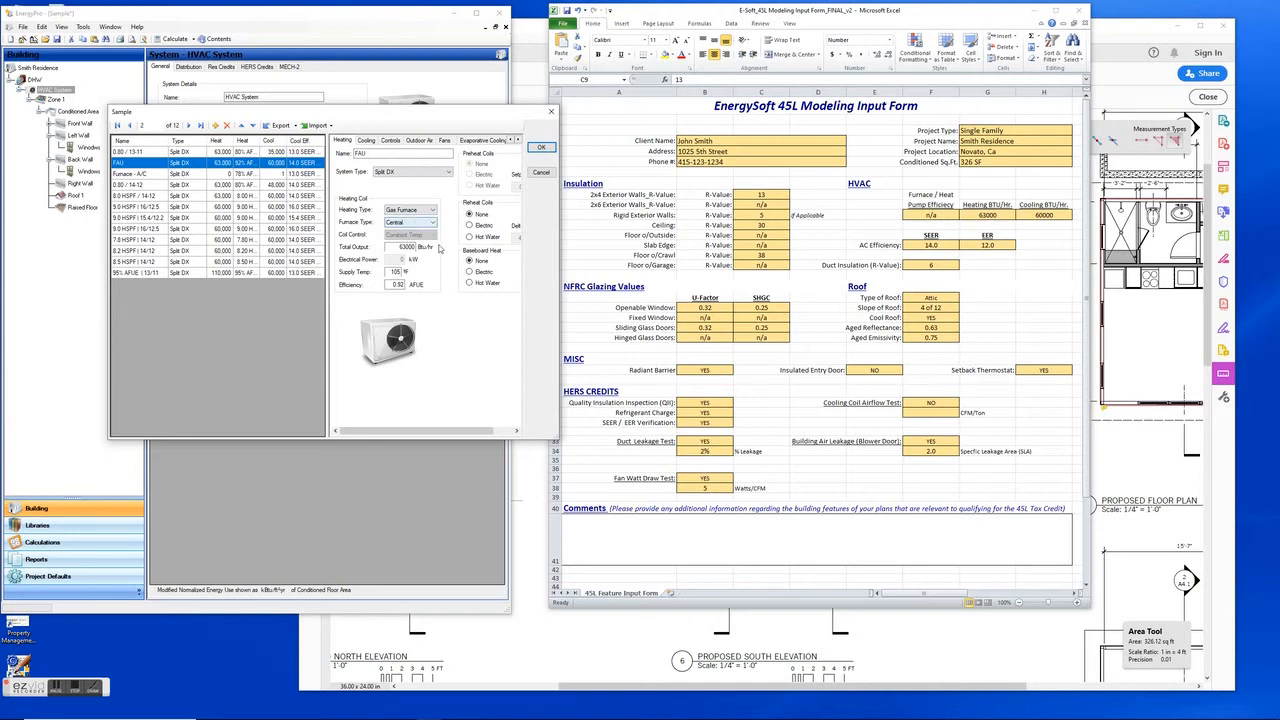
click(366, 140)
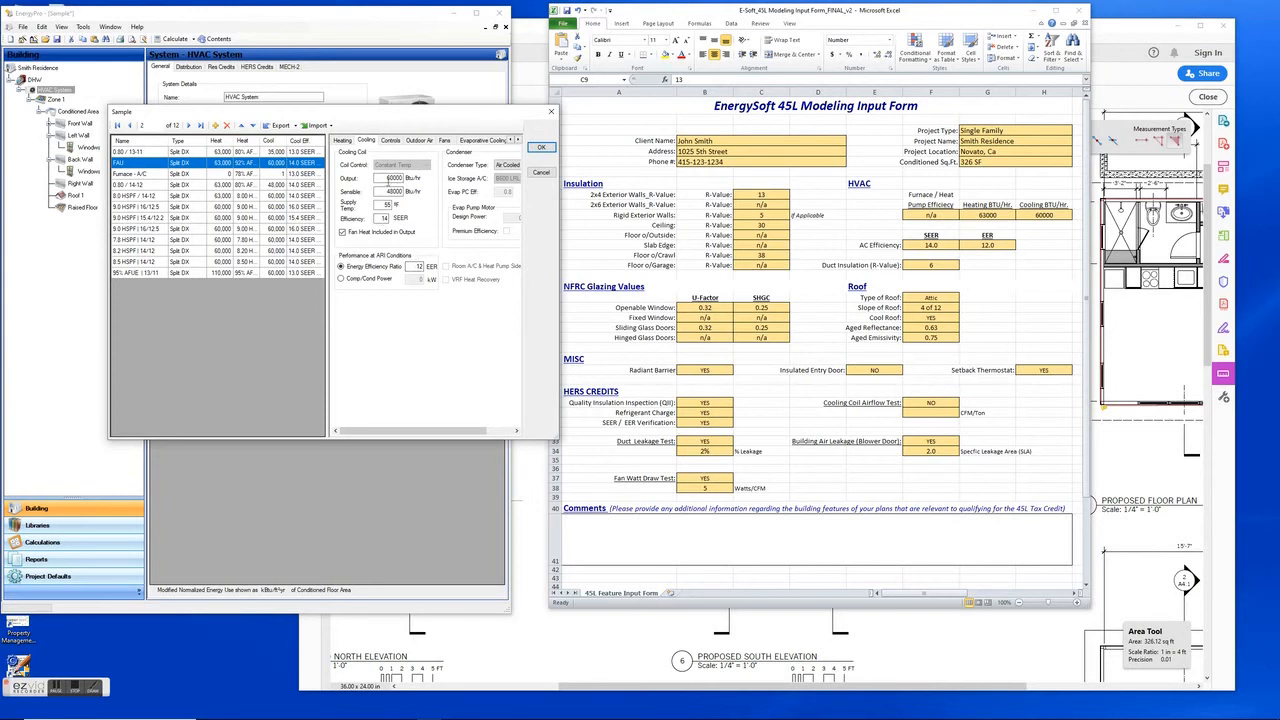
click(540, 147)
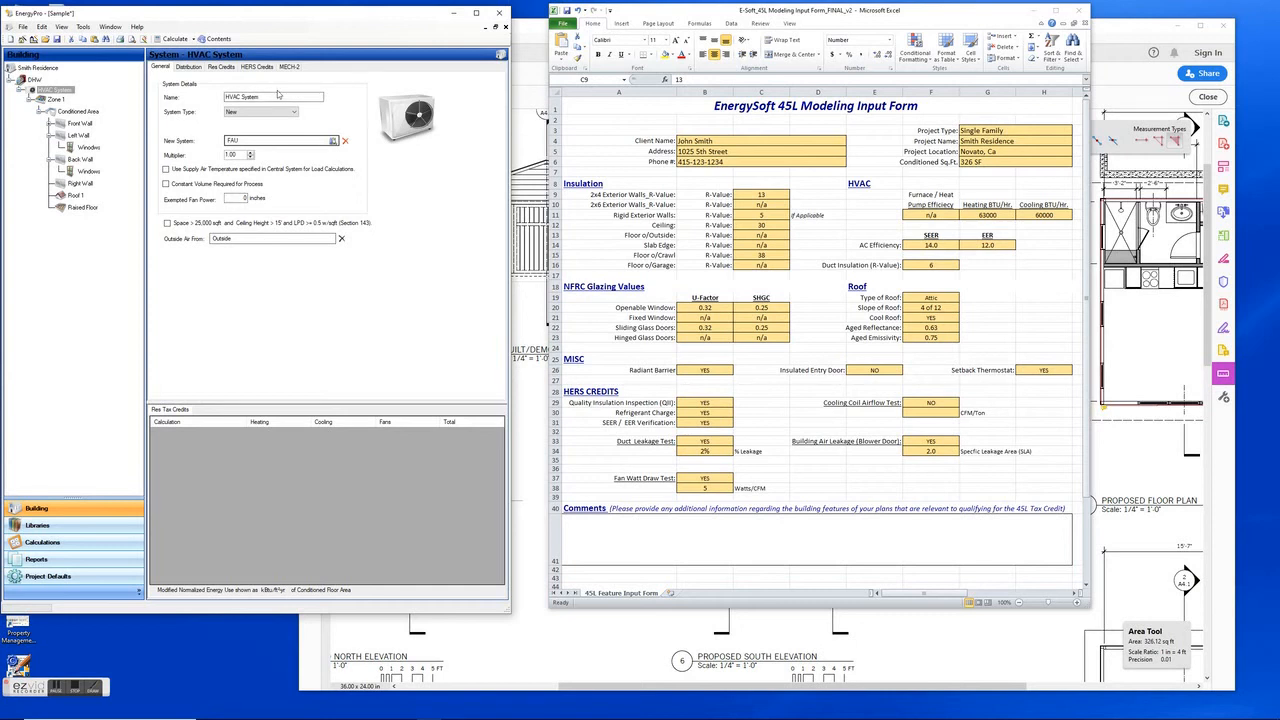
mouse_move(313, 94)
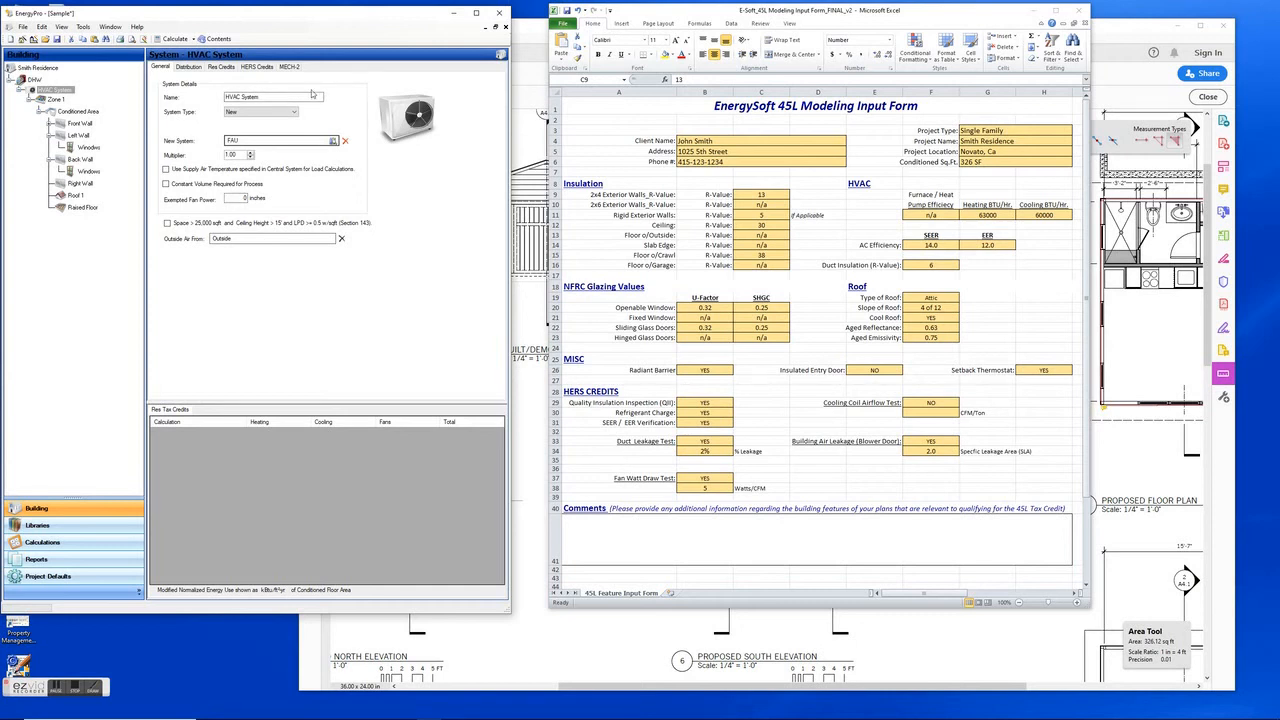